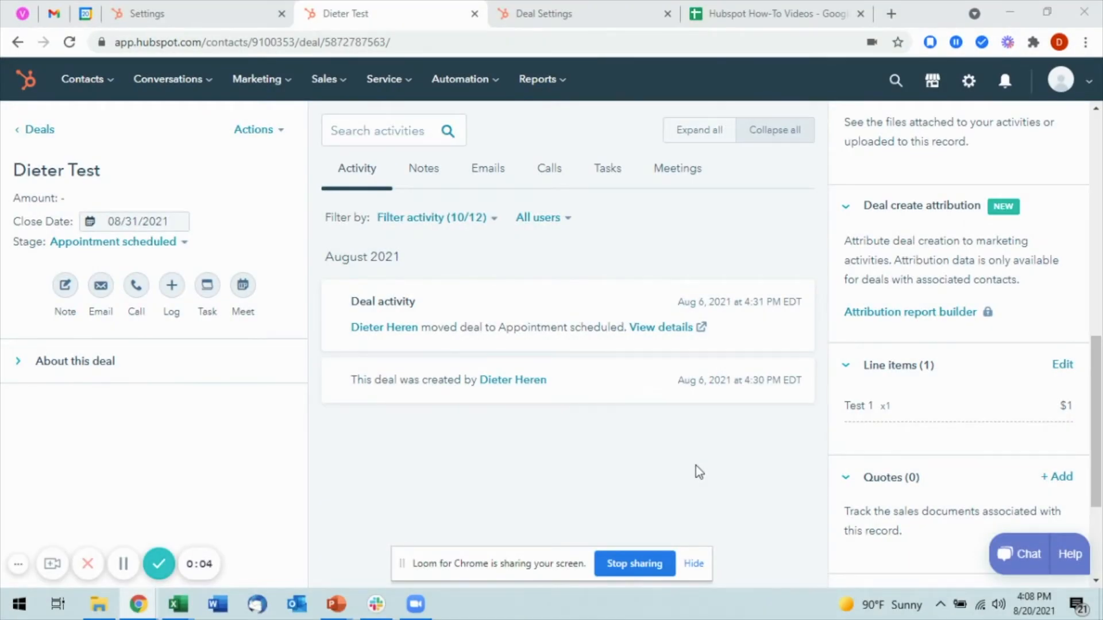
mouse_move(112, 182)
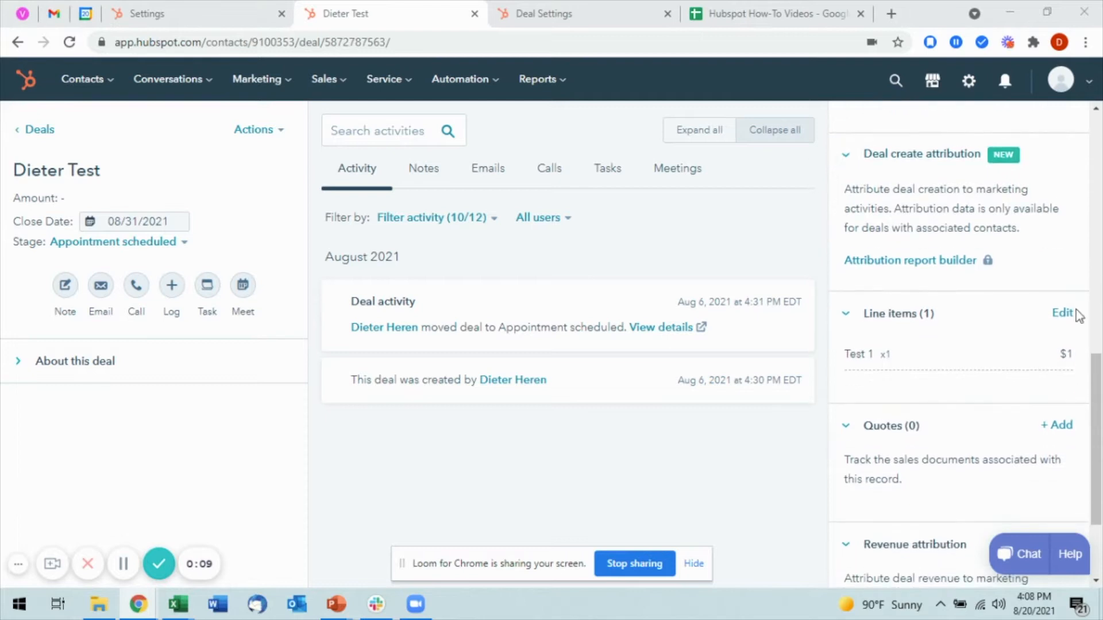
- Enter the line item editor for the Dieter Test deal from the Line items card
scroll(down, 3)
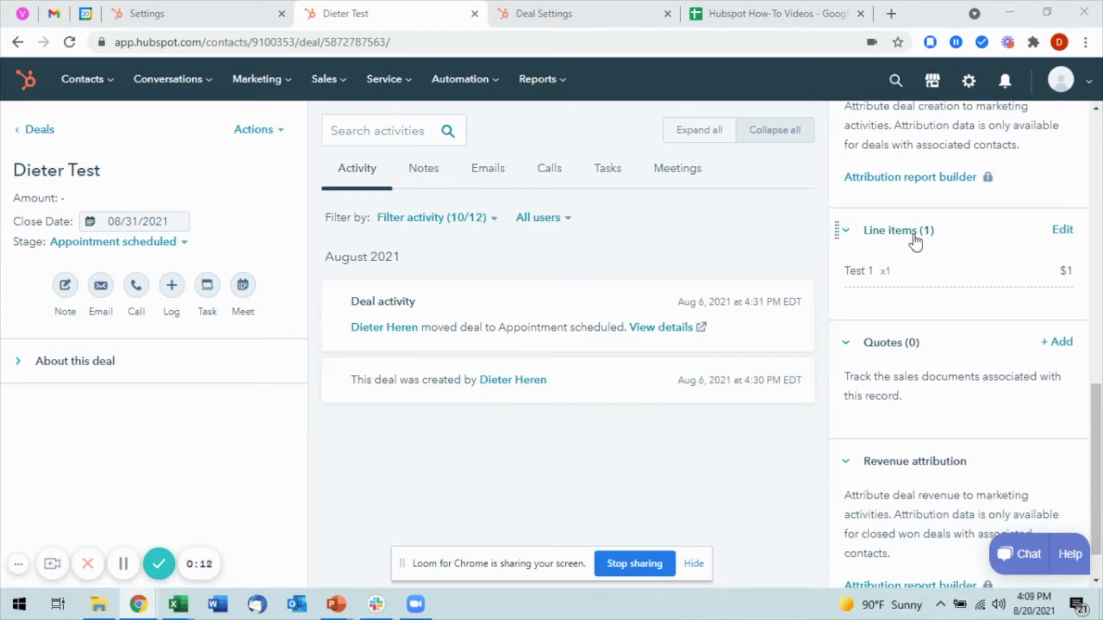
mouse_move(967, 289)
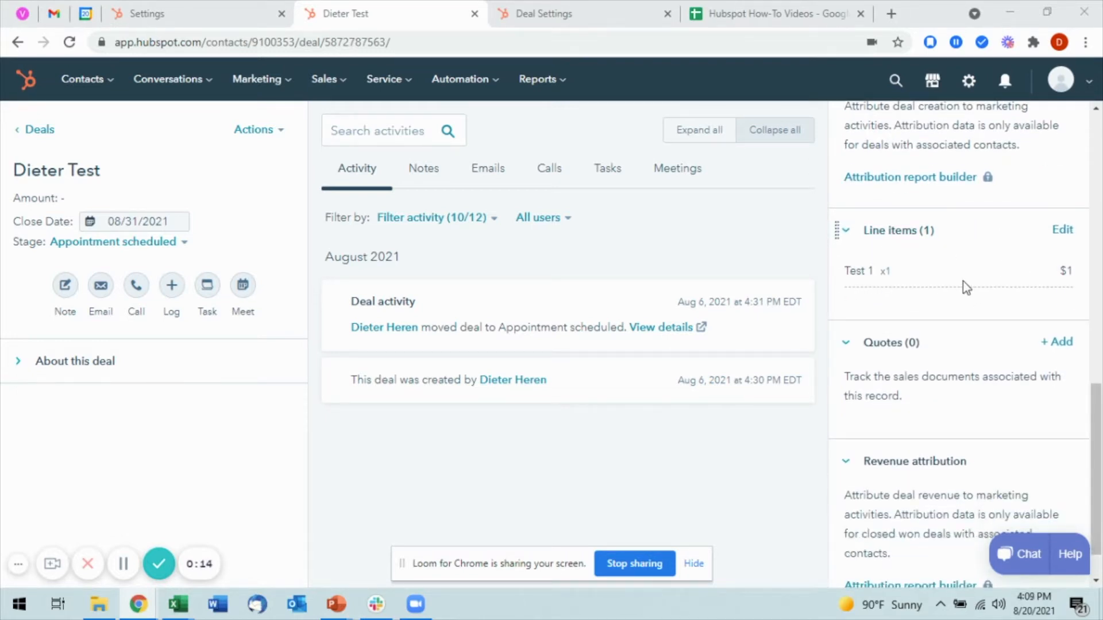
mouse_move(1062, 230)
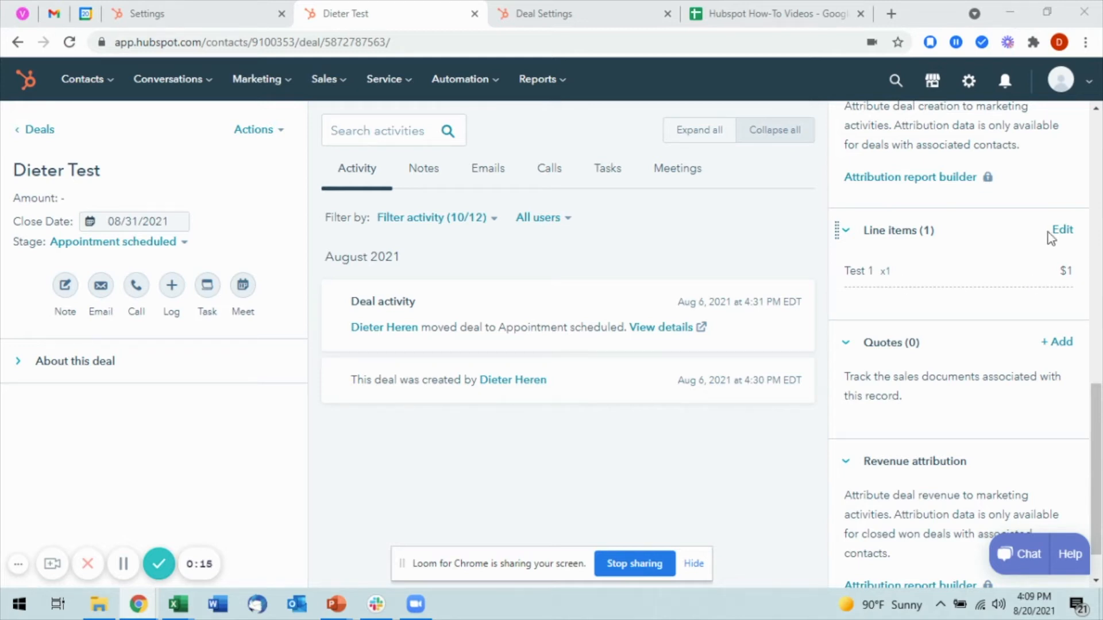
click(1062, 229)
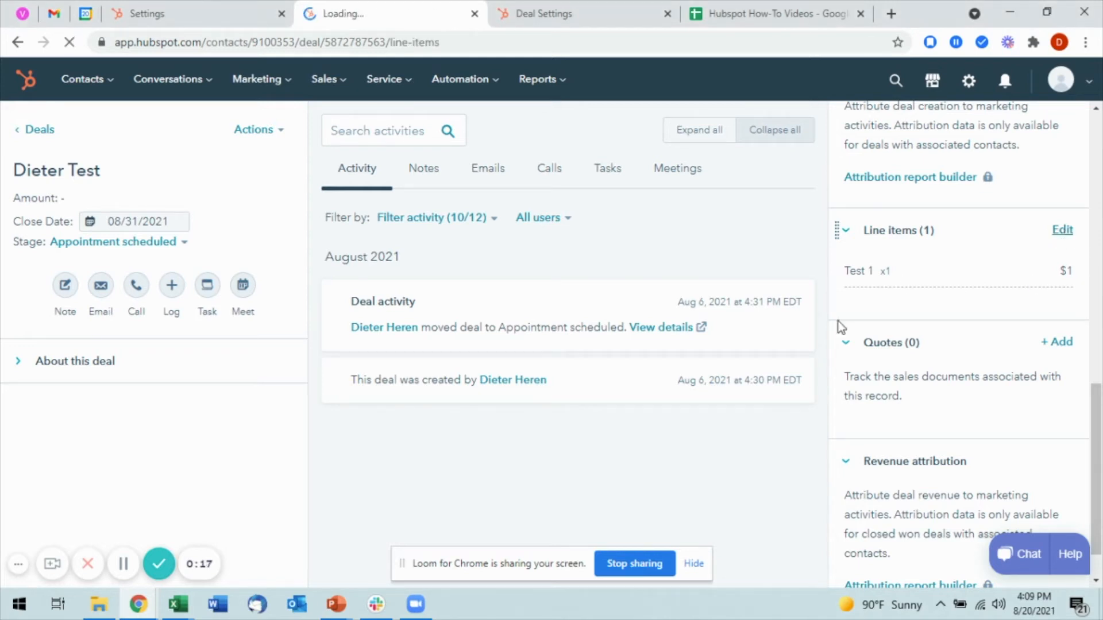
click(1062, 230)
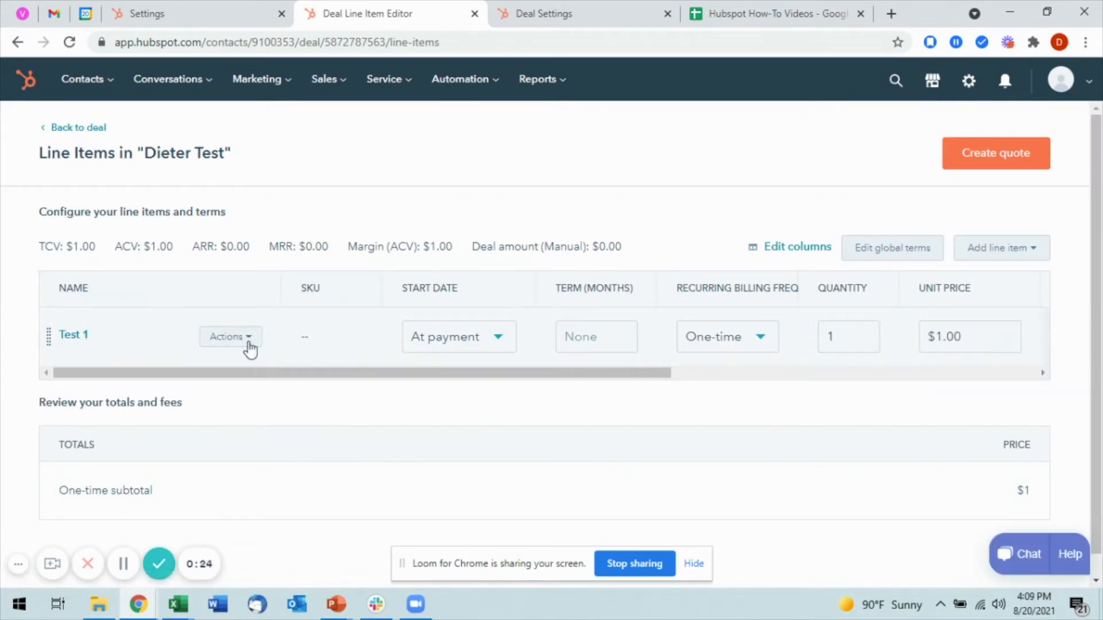
mouse_move(390, 353)
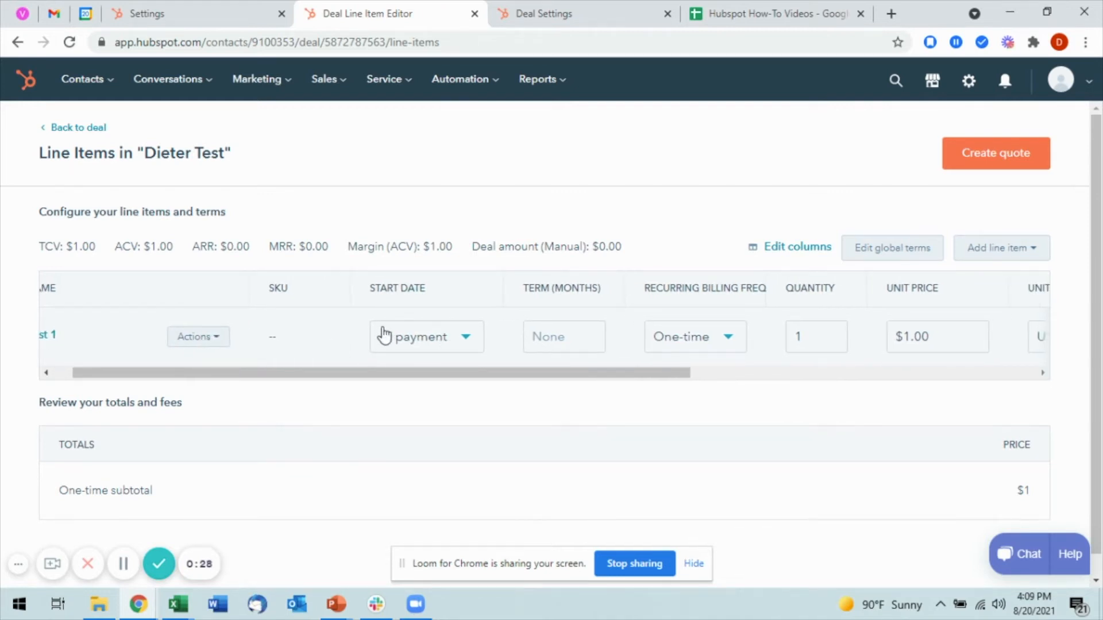
- Give Test 1 a Custom start date of 08/31/2021
click(425, 337)
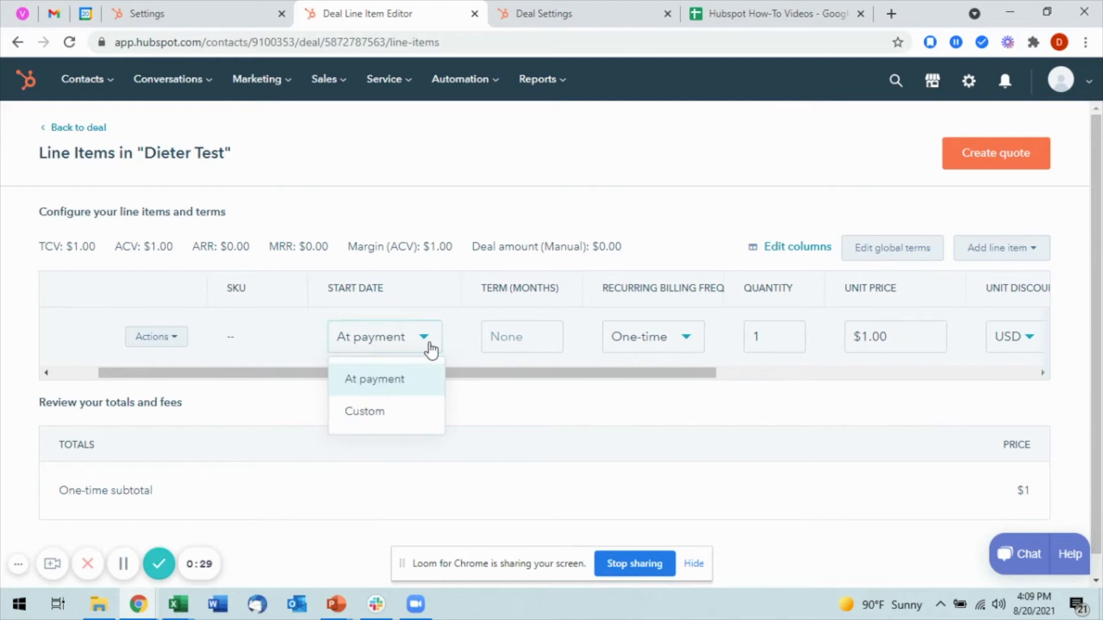
click(364, 411)
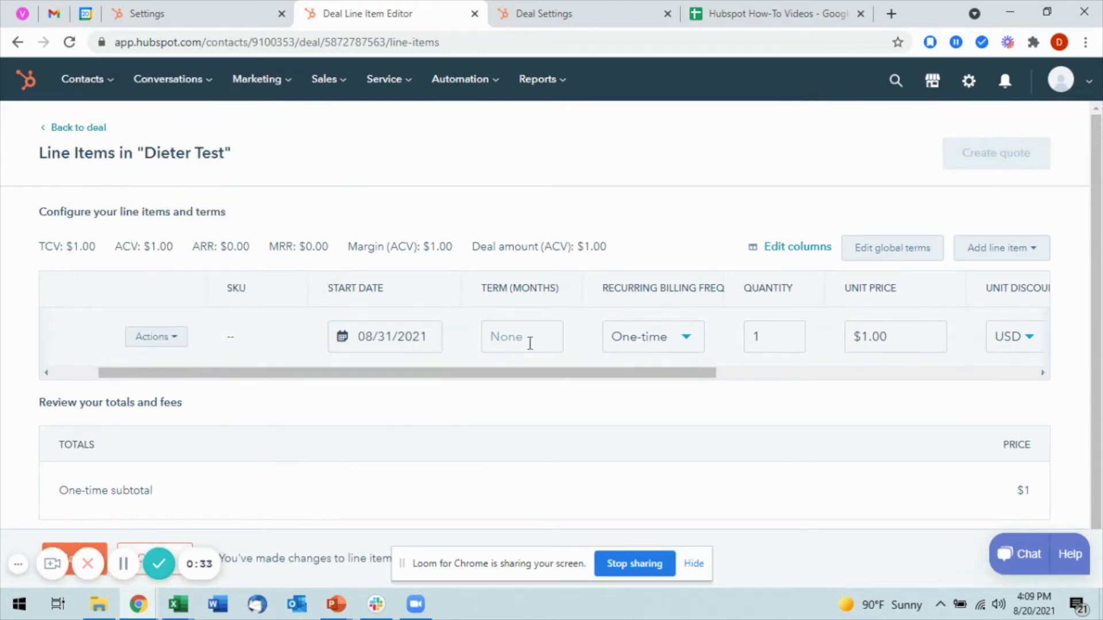
click(650, 337)
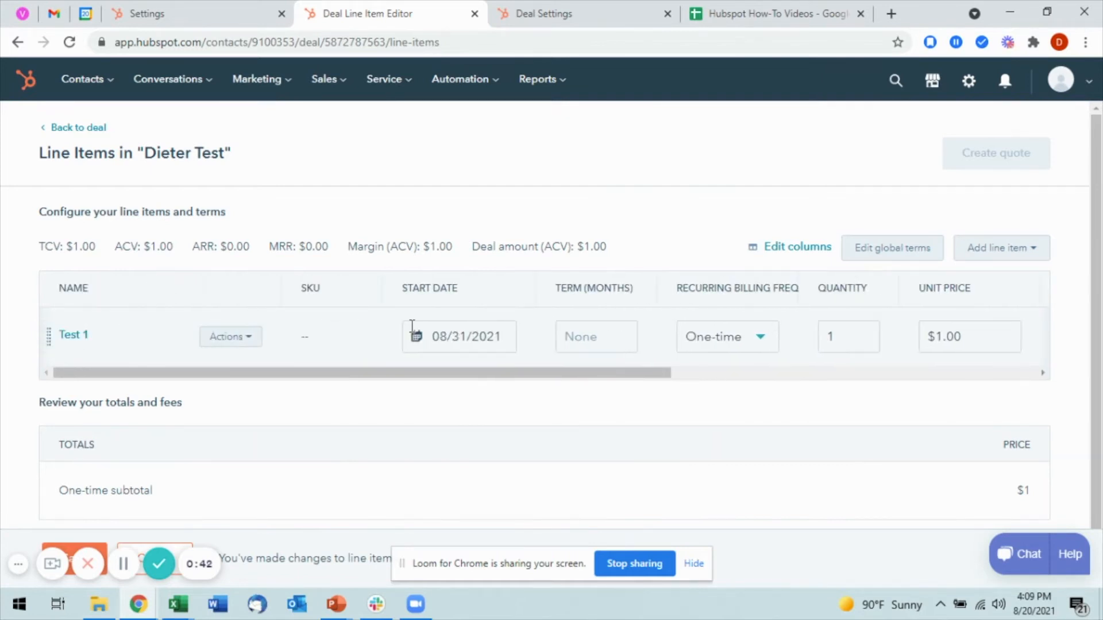
- Show the Add line item options in the editor
click(1001, 248)
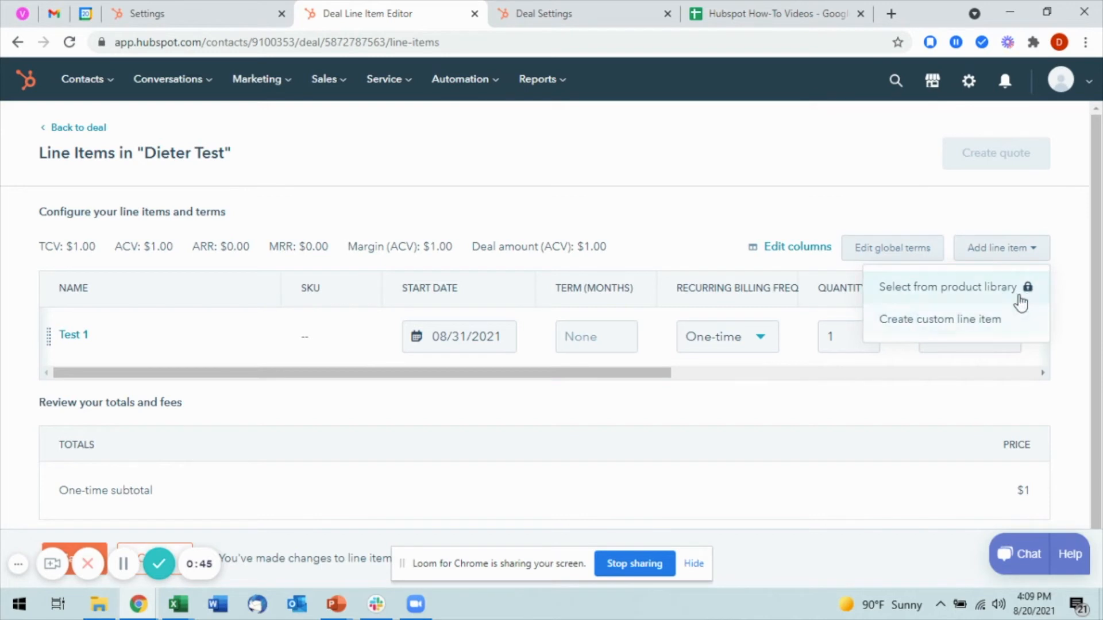
mouse_move(969, 306)
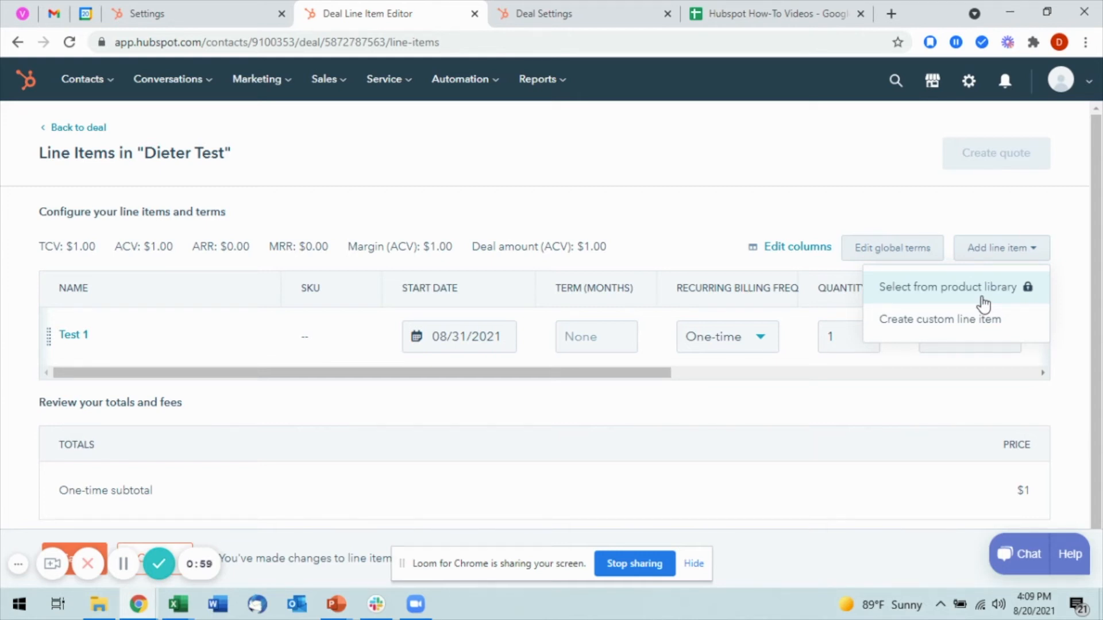
- Create custom line item Test 2 with unit price 2.00 and save it to the deal
click(940, 318)
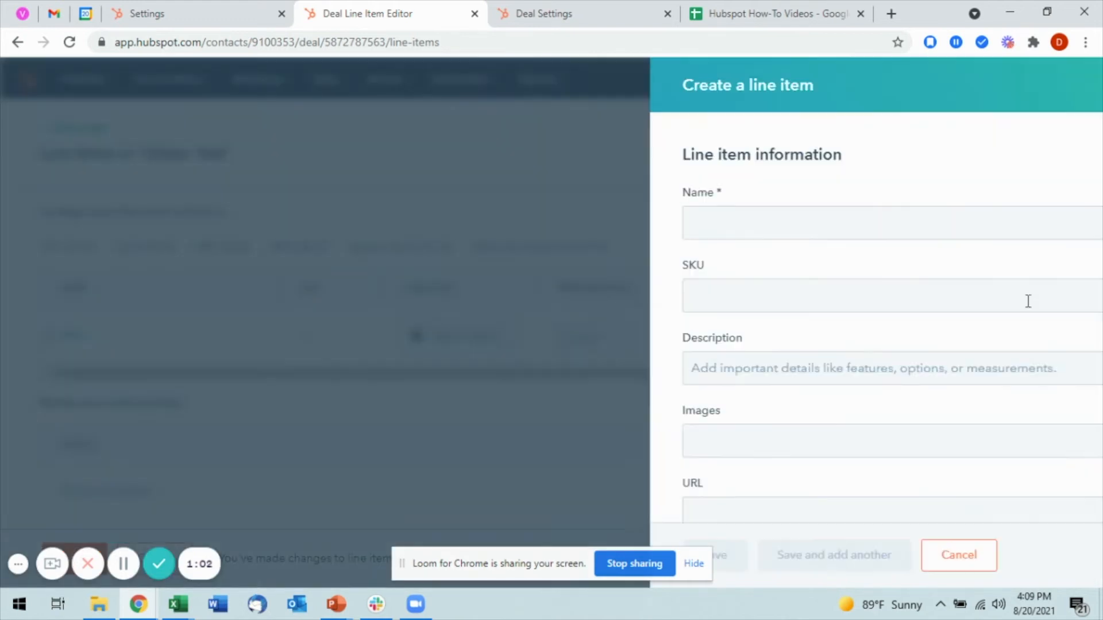
text(Tes)
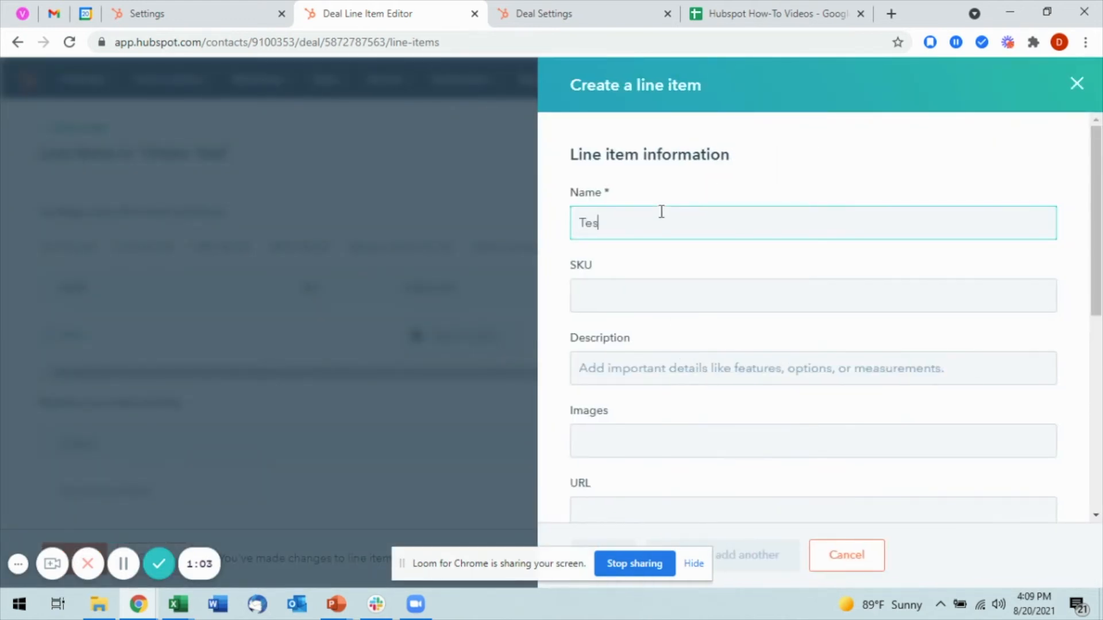
scroll(down, 3)
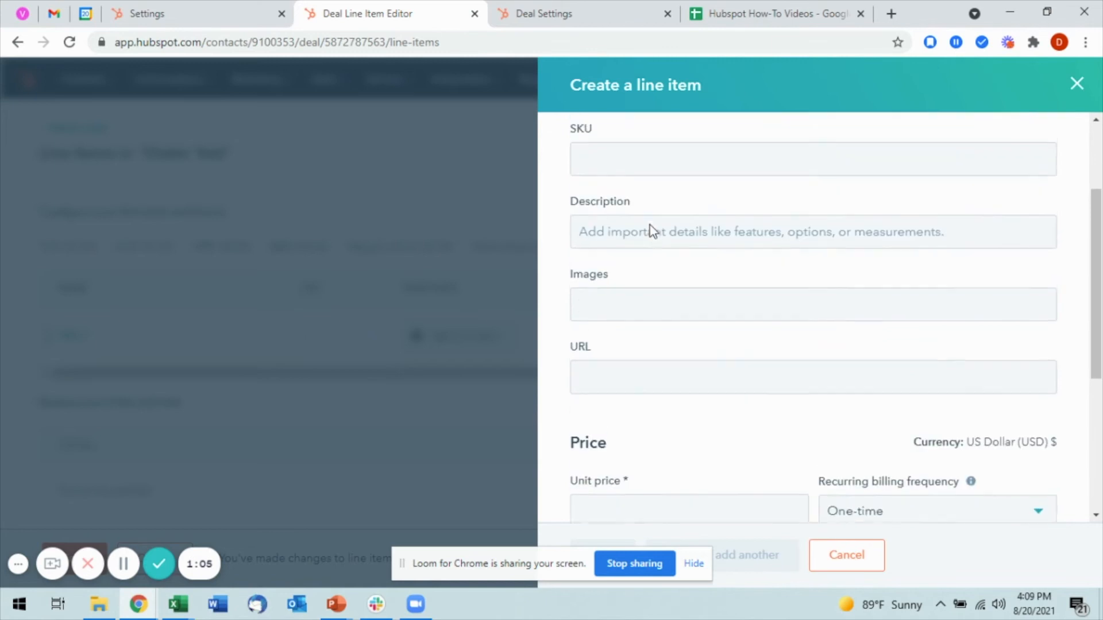
scroll(down, 3)
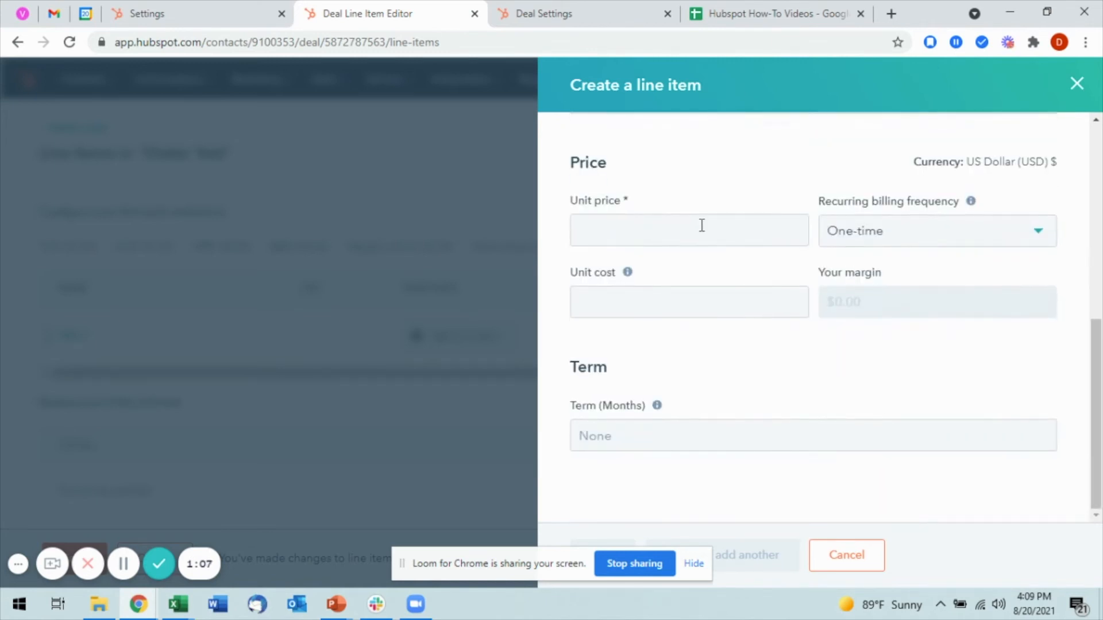
text(2.00)
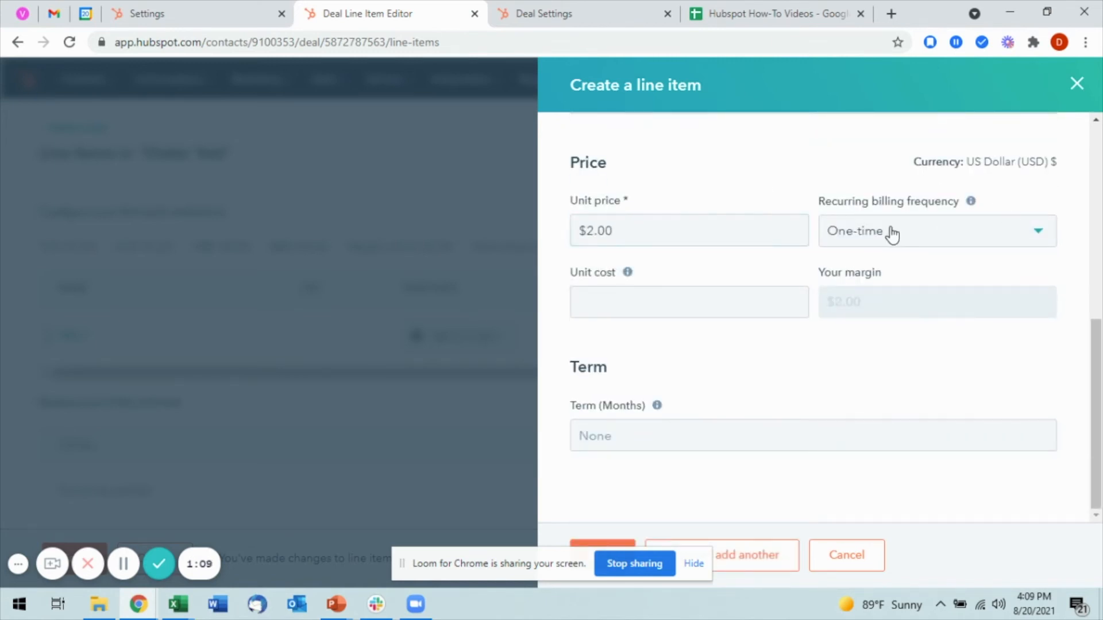
click(935, 231)
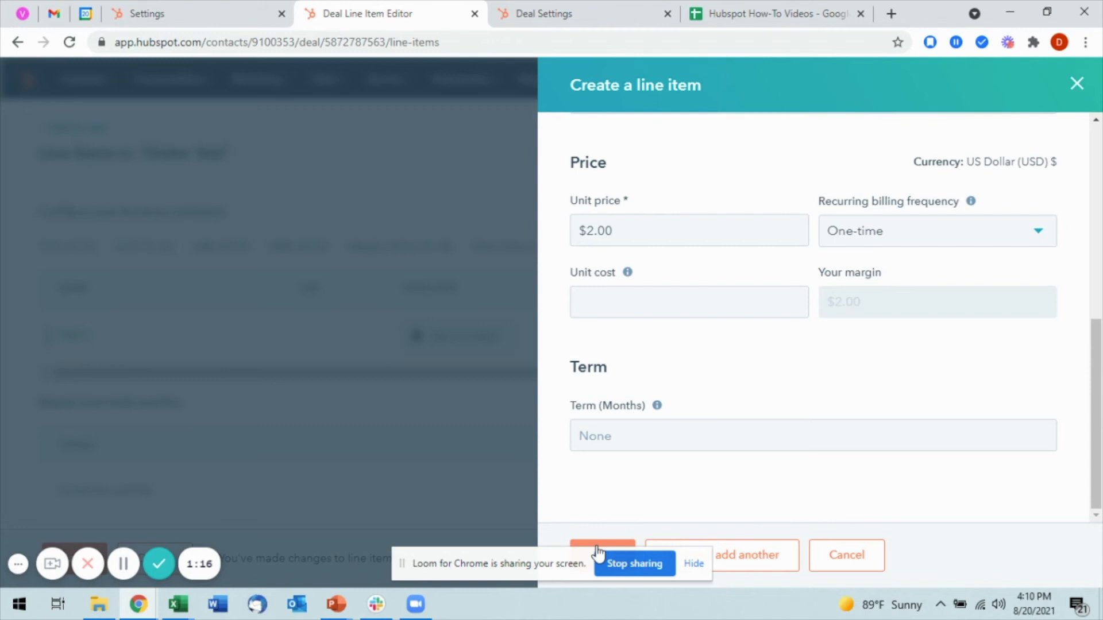
click(600, 555)
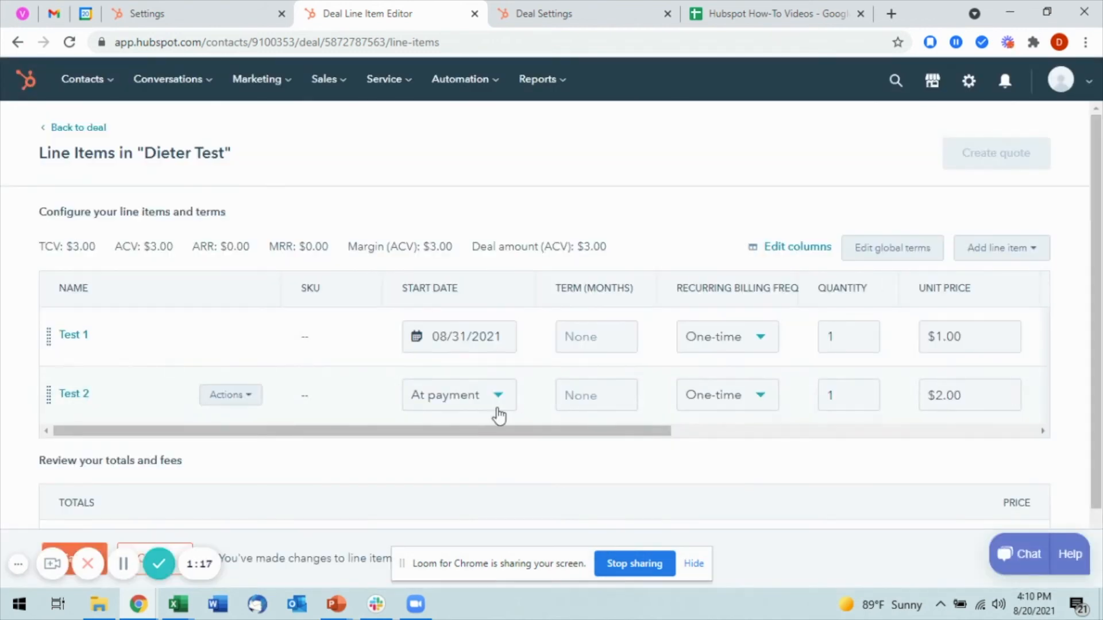
mouse_move(597, 377)
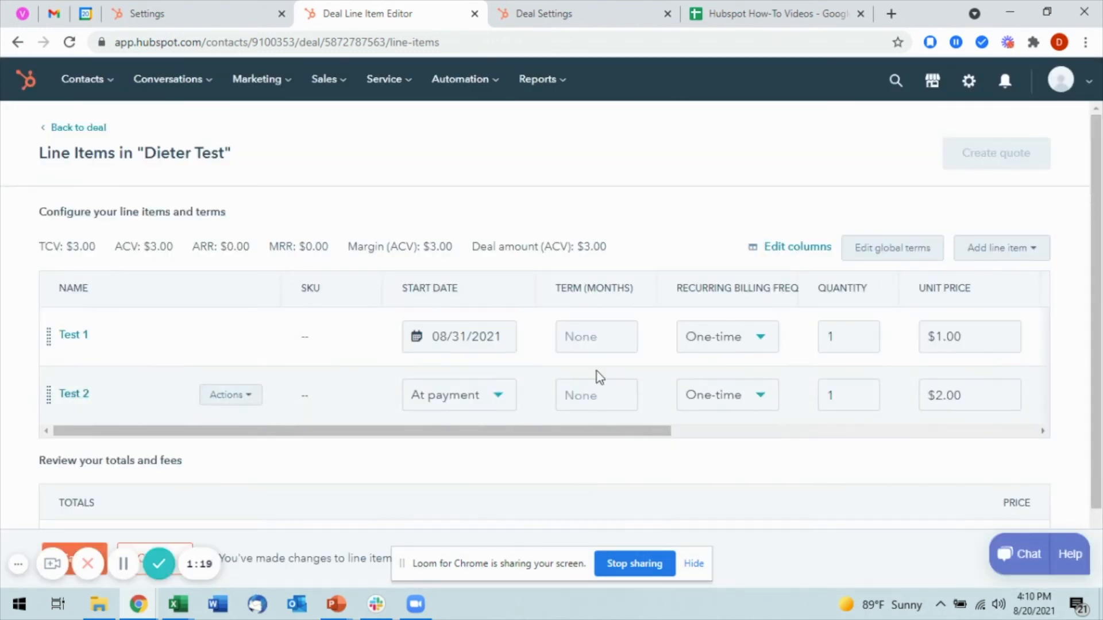